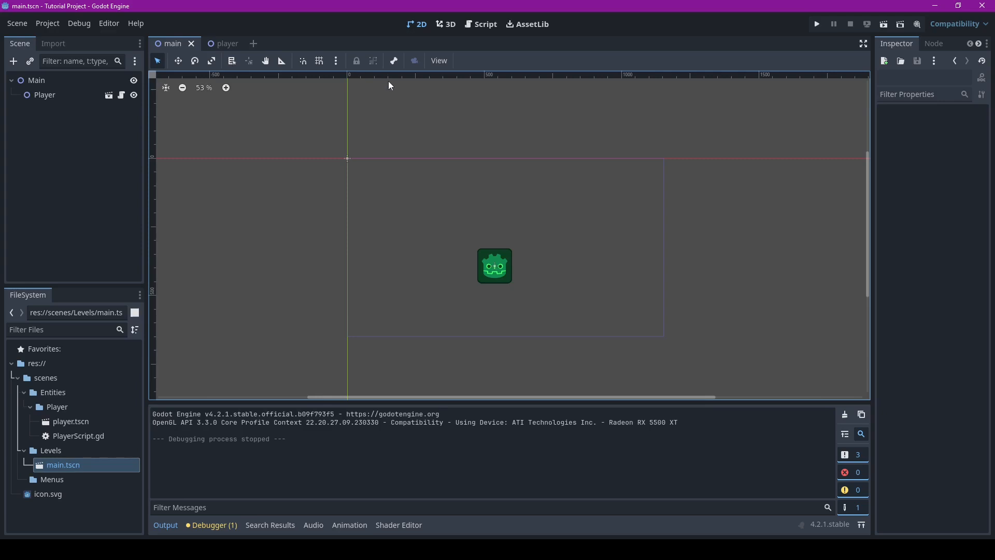
- Select the Player node in the main scene and open player.tscn for editing
click(44, 94)
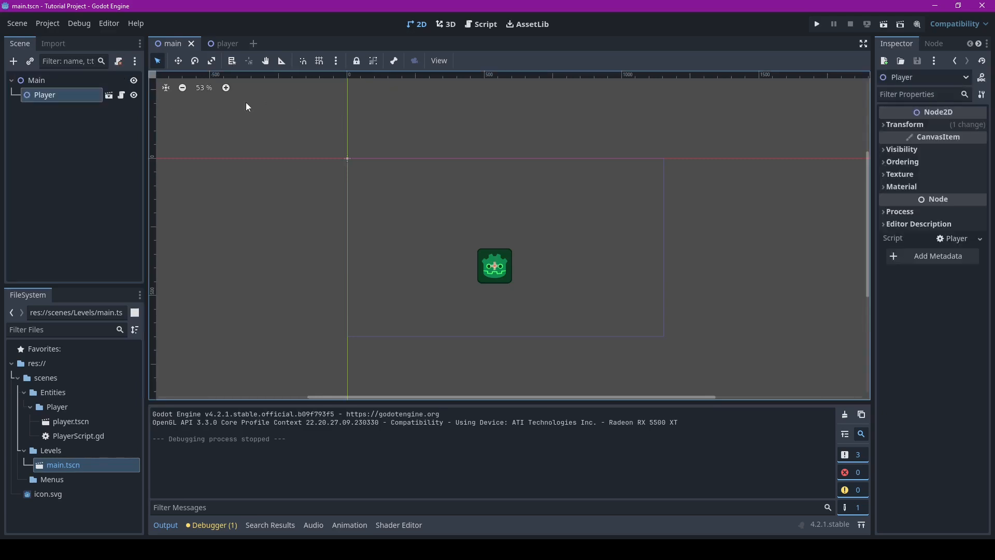
click(36, 80)
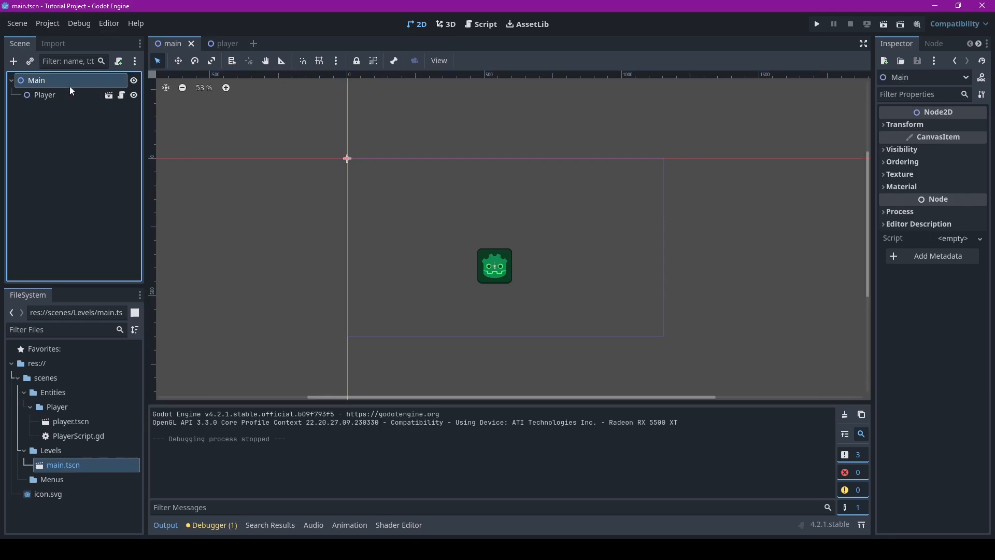
click(43, 94)
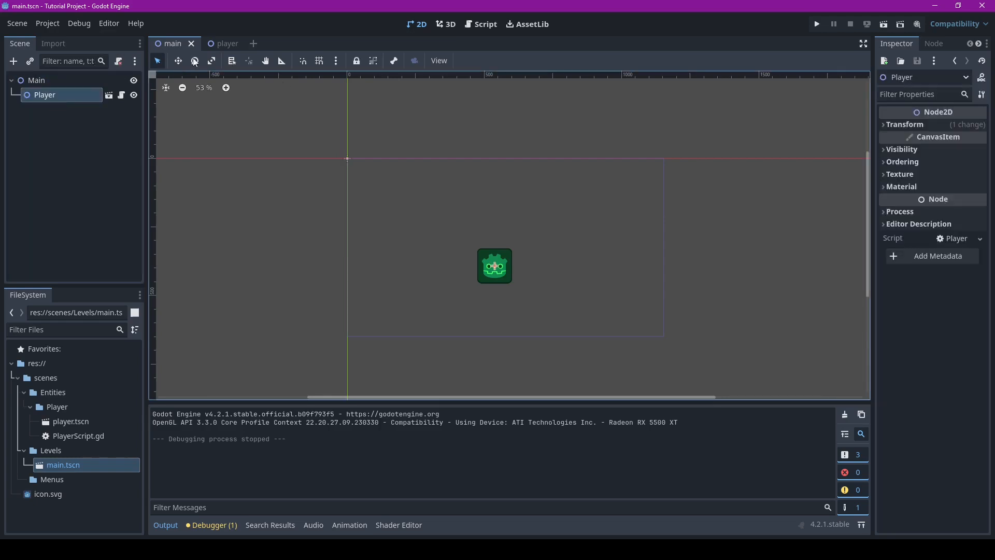
click(223, 43)
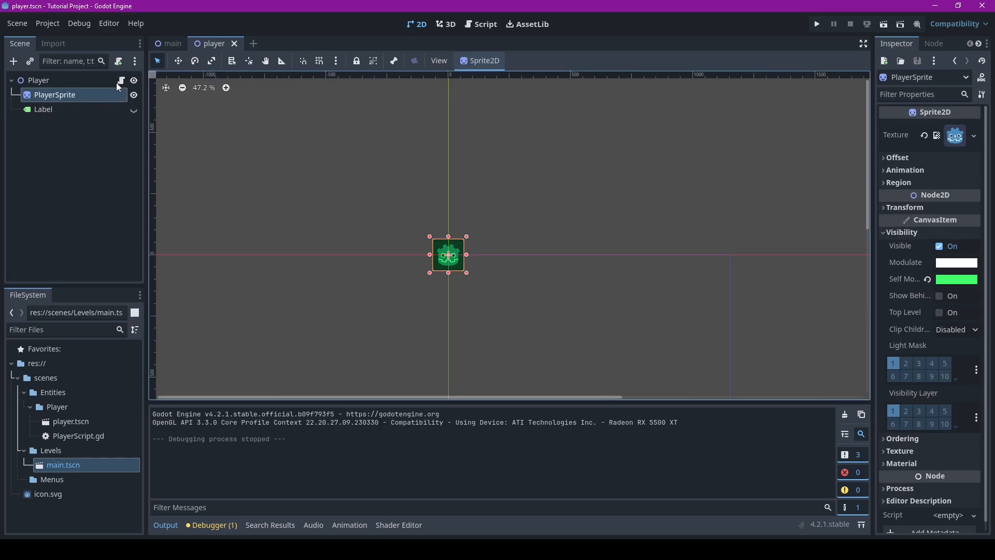
- Open PlayerScript.gd in the Script workspace with its empty _process function
click(485, 24)
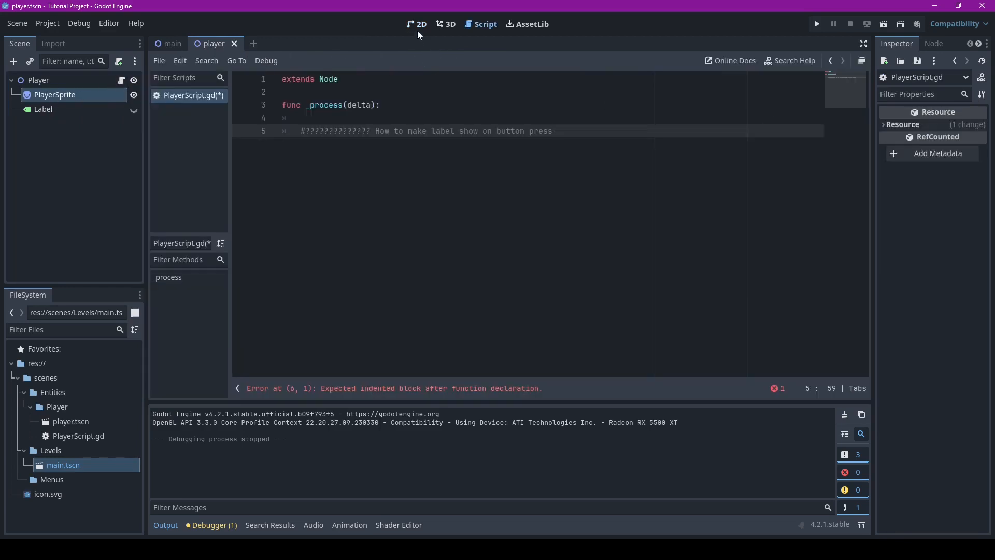
click(417, 24)
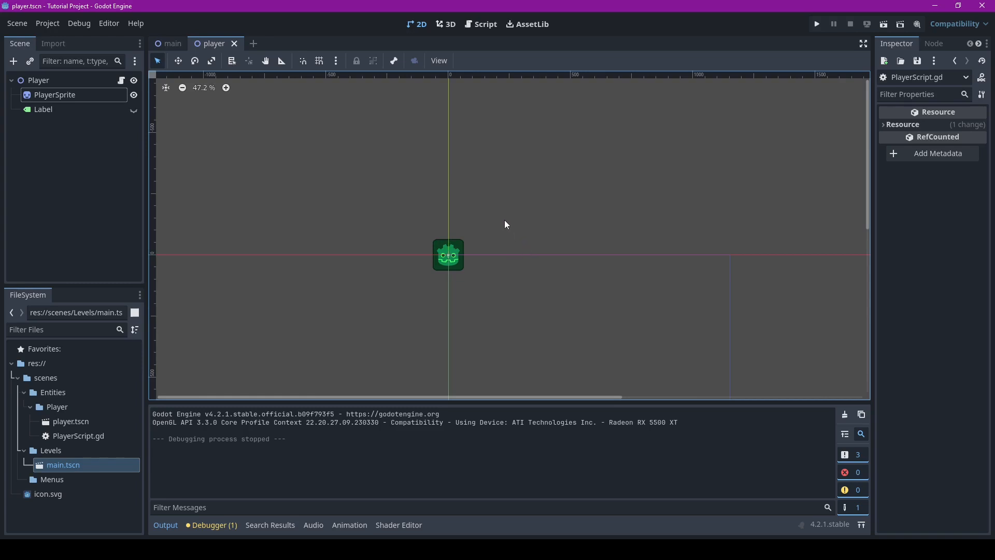
click(484, 24)
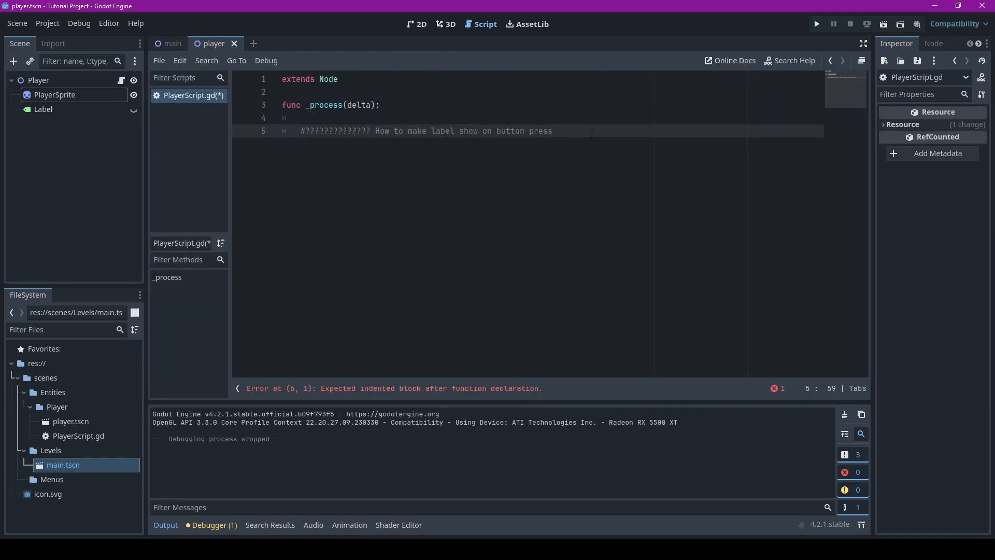
- Add `if Input.is_key_pressed(KEY_1): $Label.show()` under the comment in _process
key(Enter)
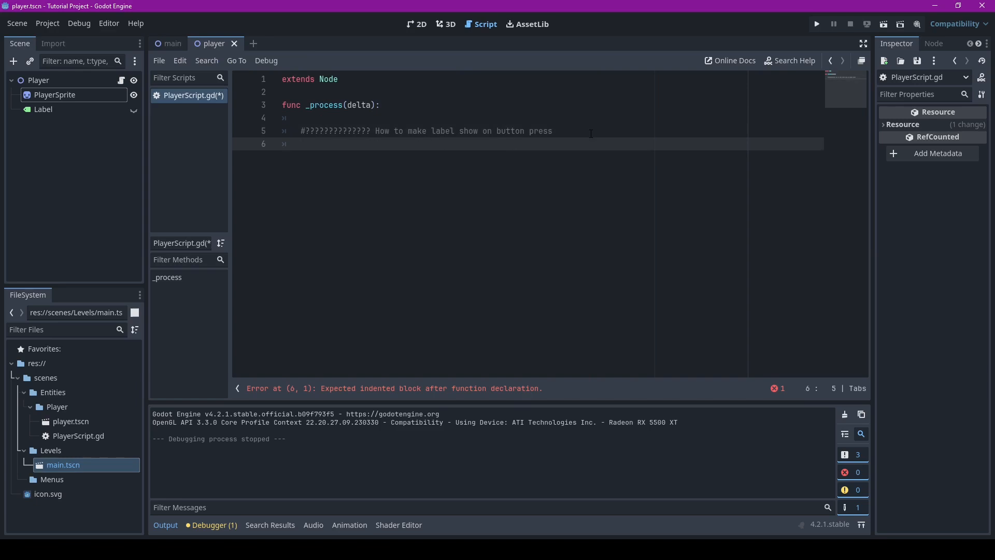
text(if I)
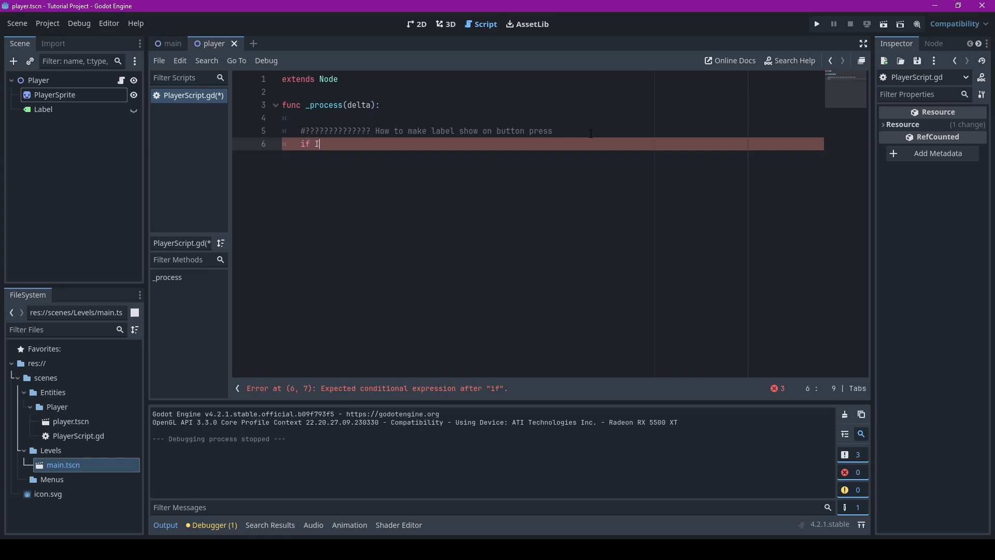
text(nput)
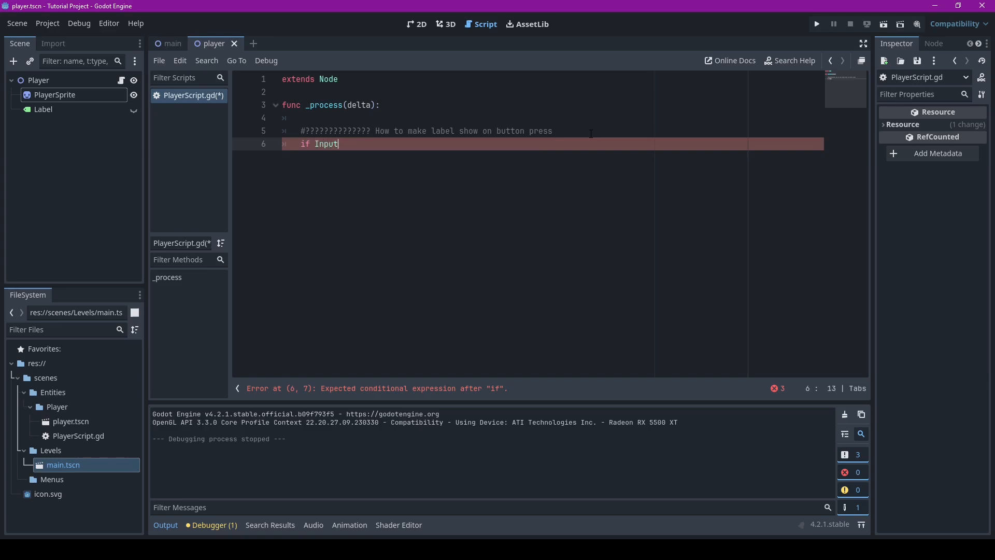
text(.)
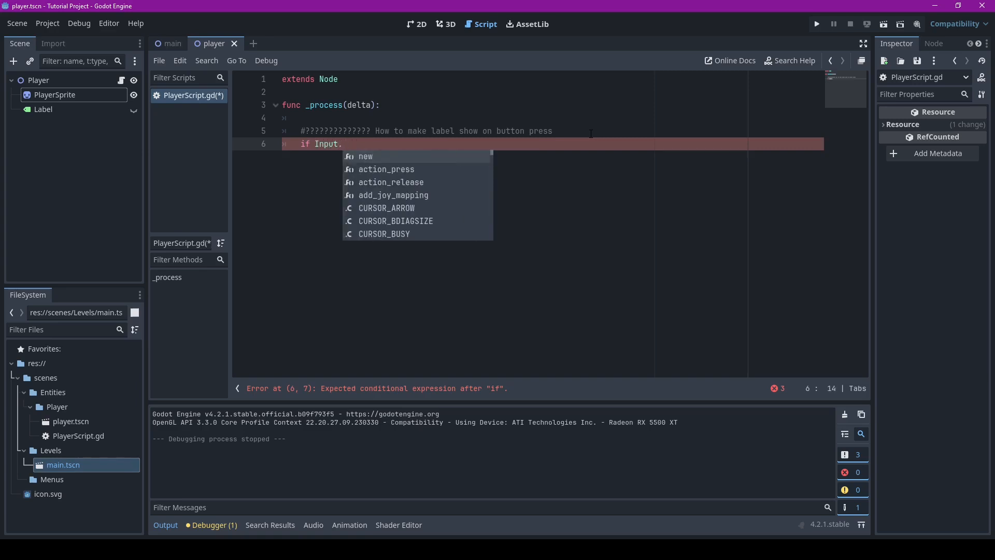
text(is_key_pressed(KEY_1):)
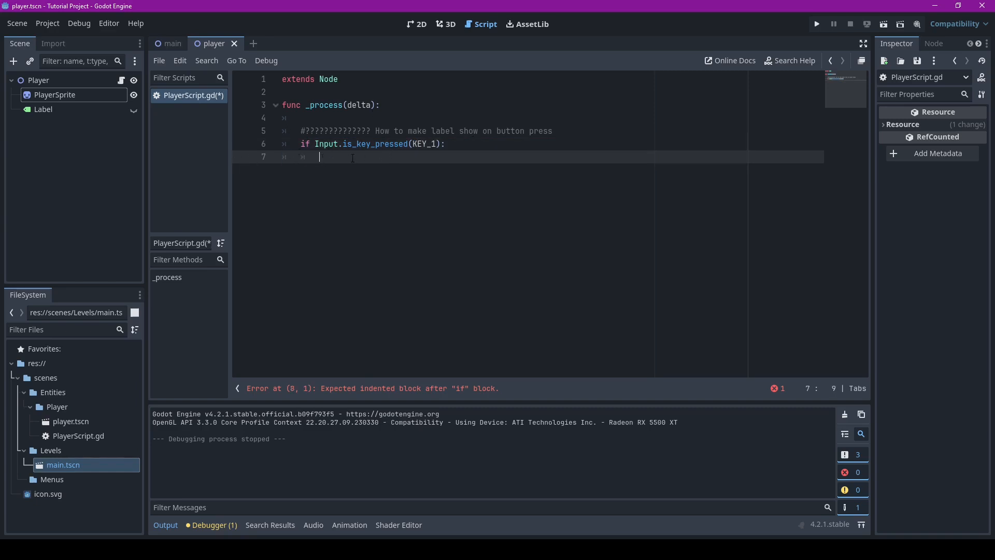
text($Label)
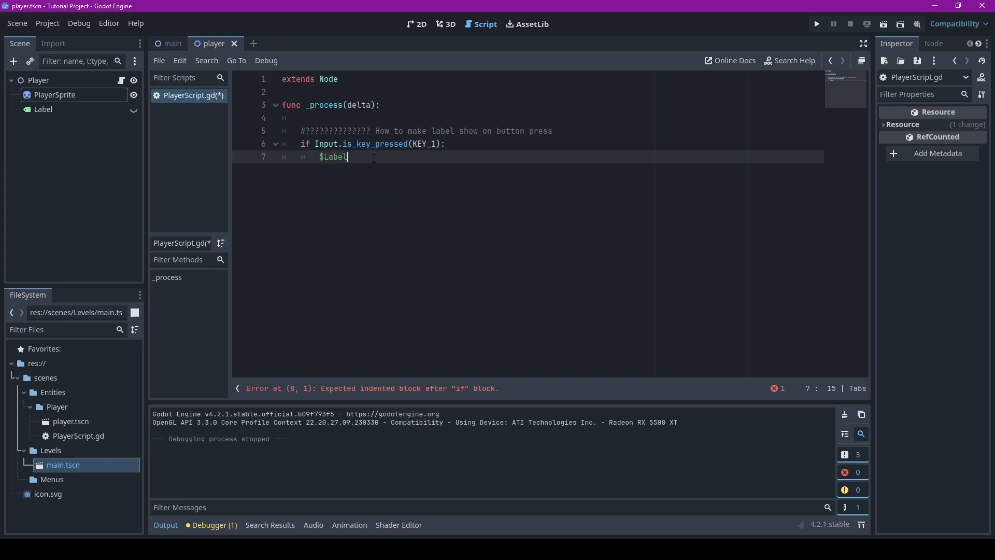
text(.show())
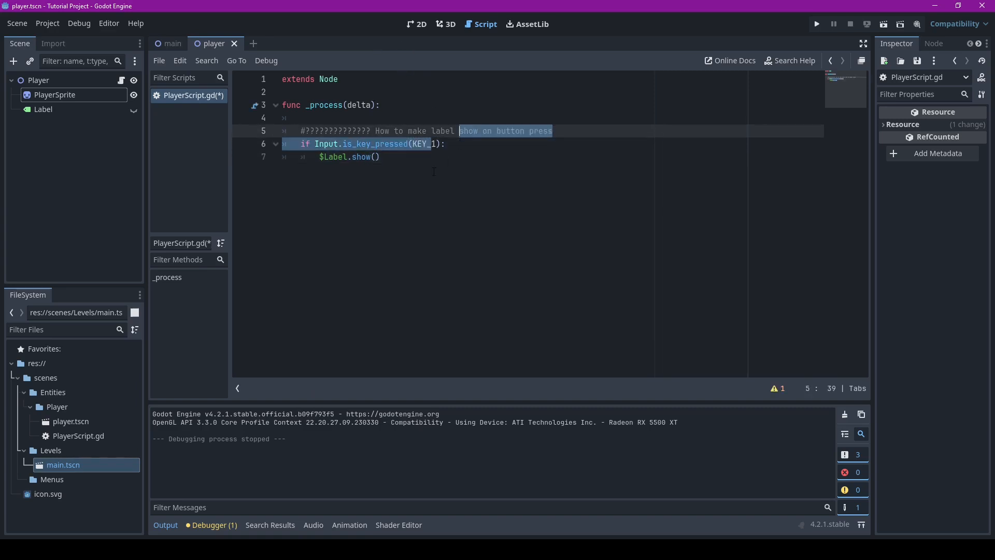
- Save the player script via the 2D workspace and return to the Script editor
click(416, 23)
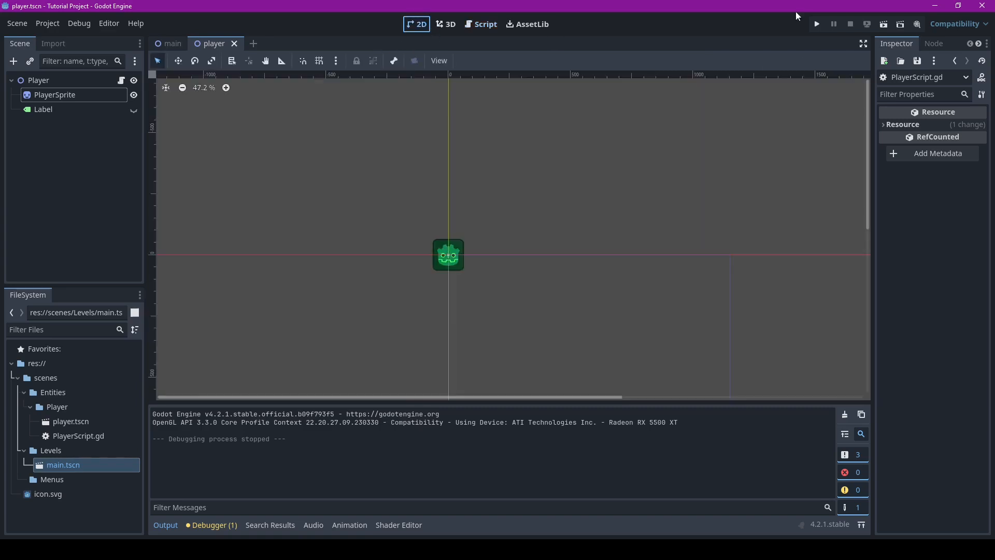
click(817, 24)
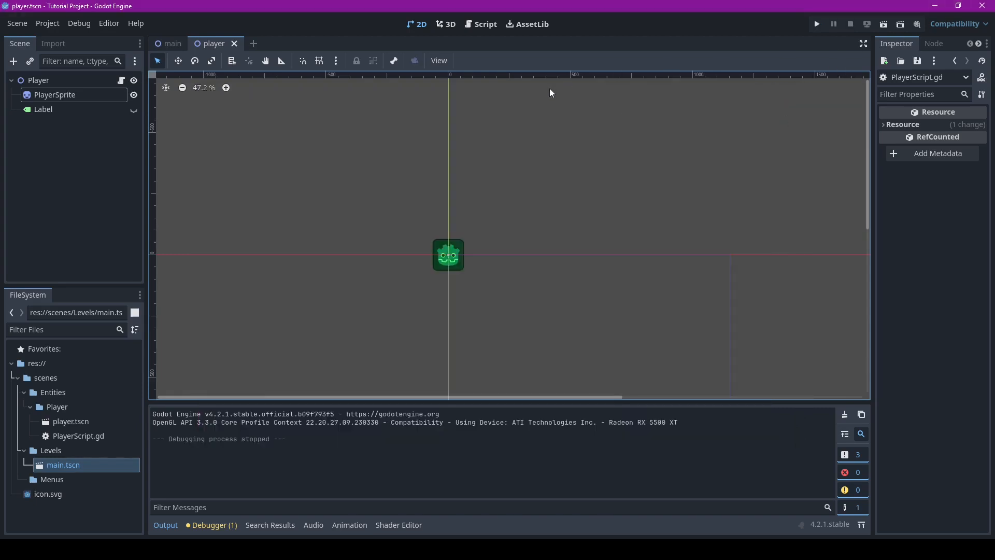
click(480, 24)
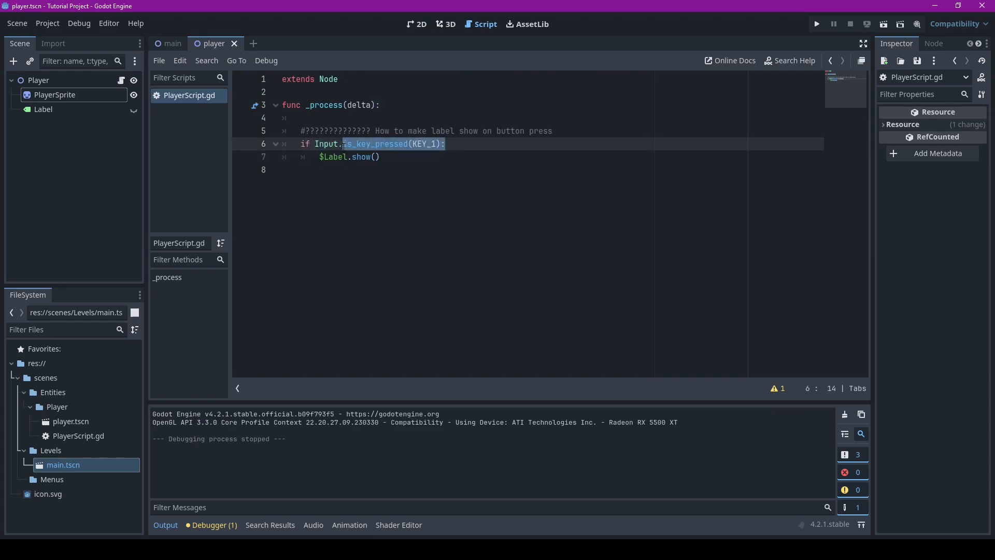
- Replace is_key_pressed(KEY_1) with is_action_pressed() from autocomplete
text(is_)
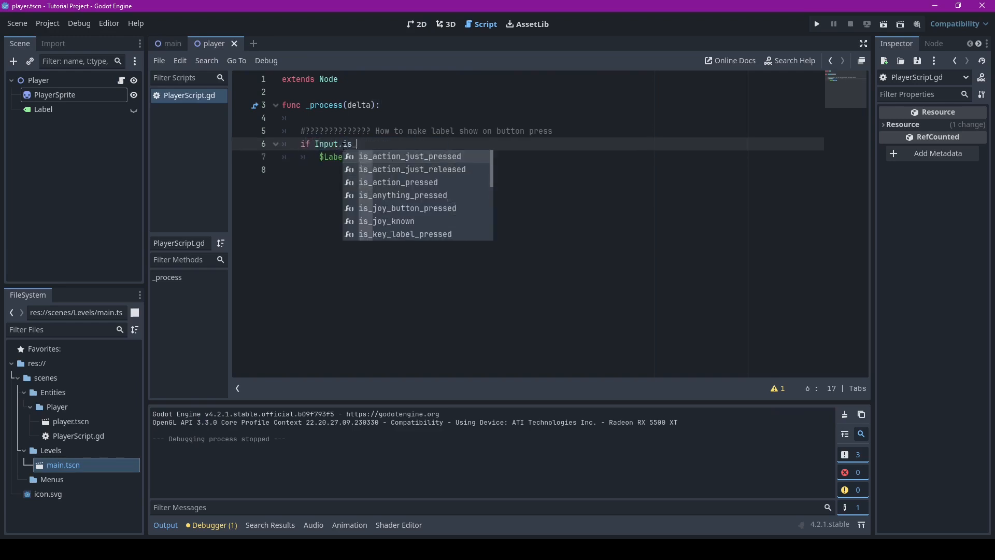
text(action_pressed()
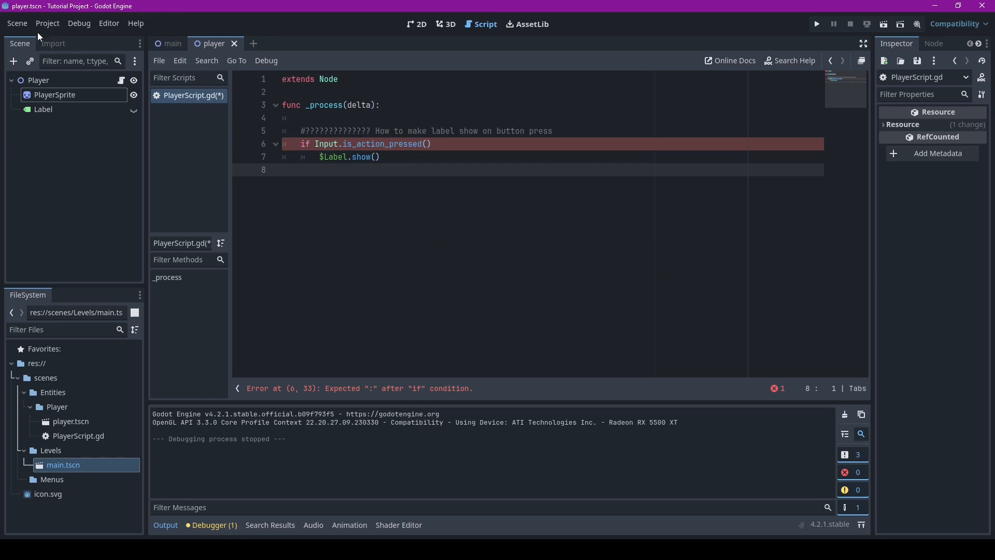
- Open Project Settings' Input Map and review the built-in actions
click(46, 24)
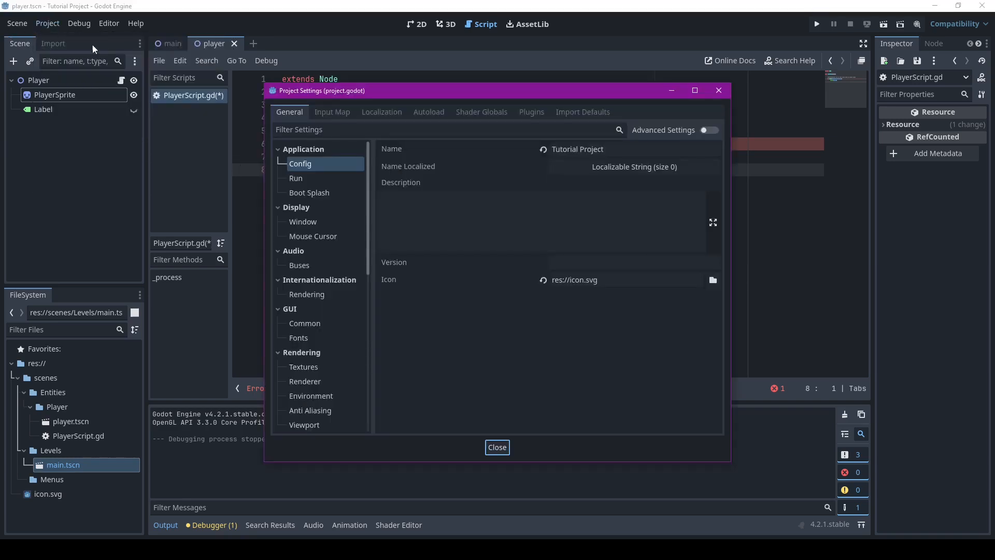
click(332, 112)
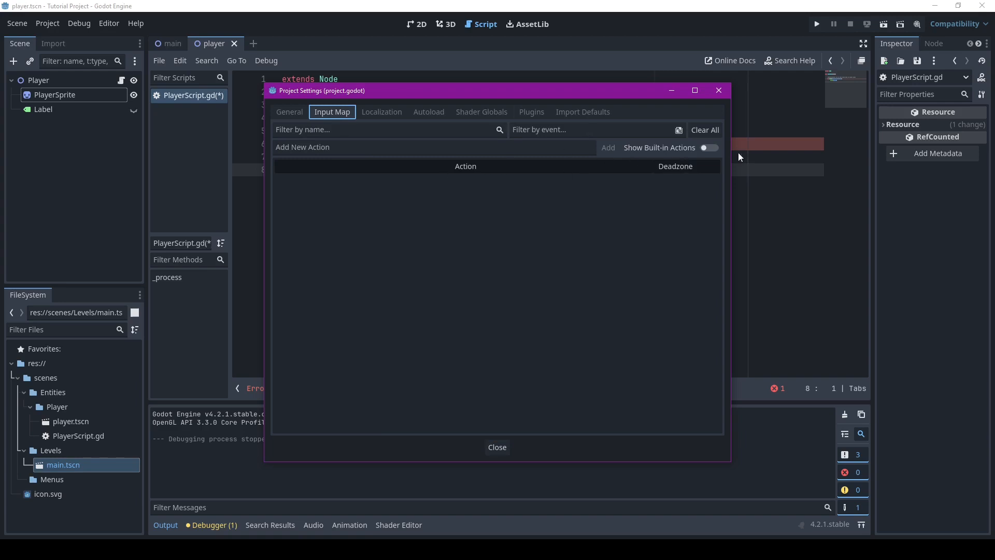
click(703, 147)
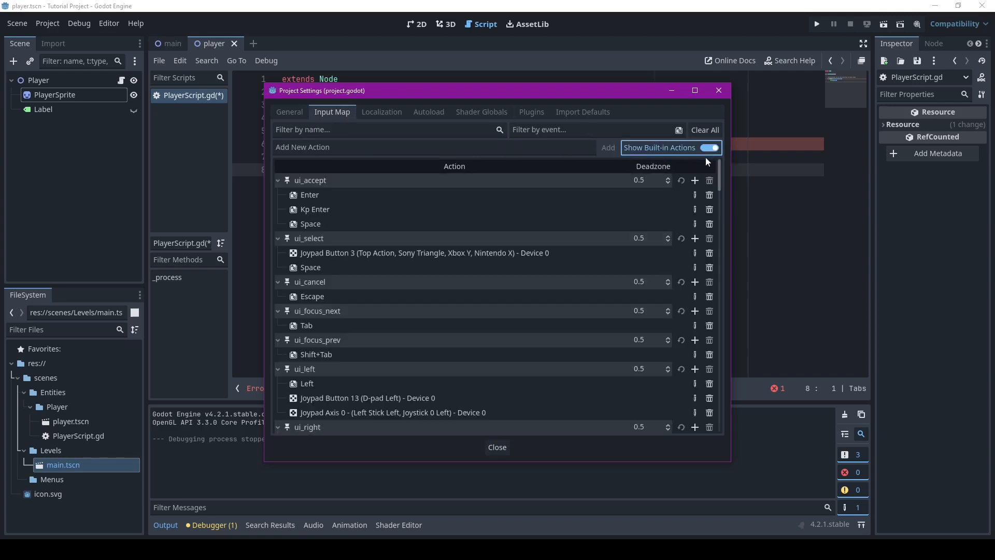
scroll(down, 3)
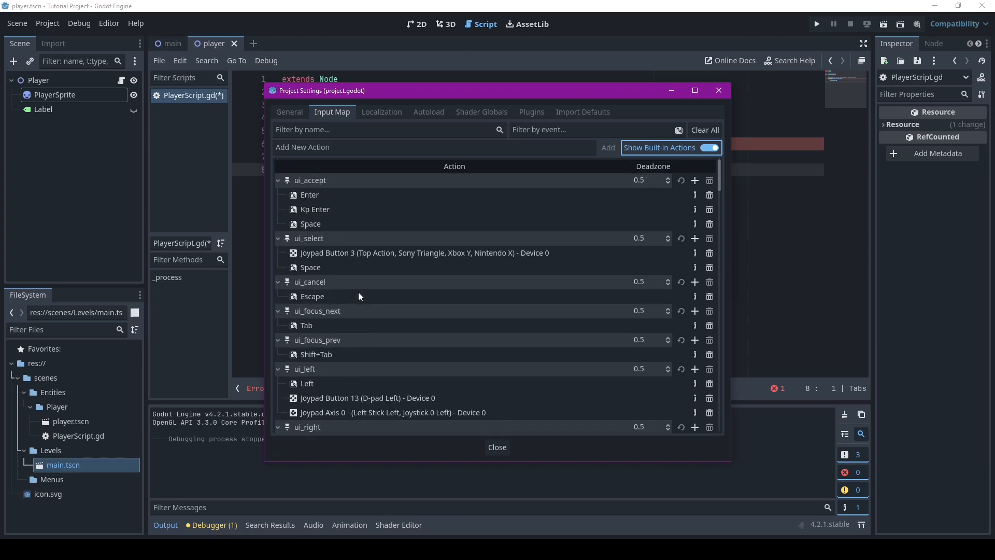
mouse_move(482, 161)
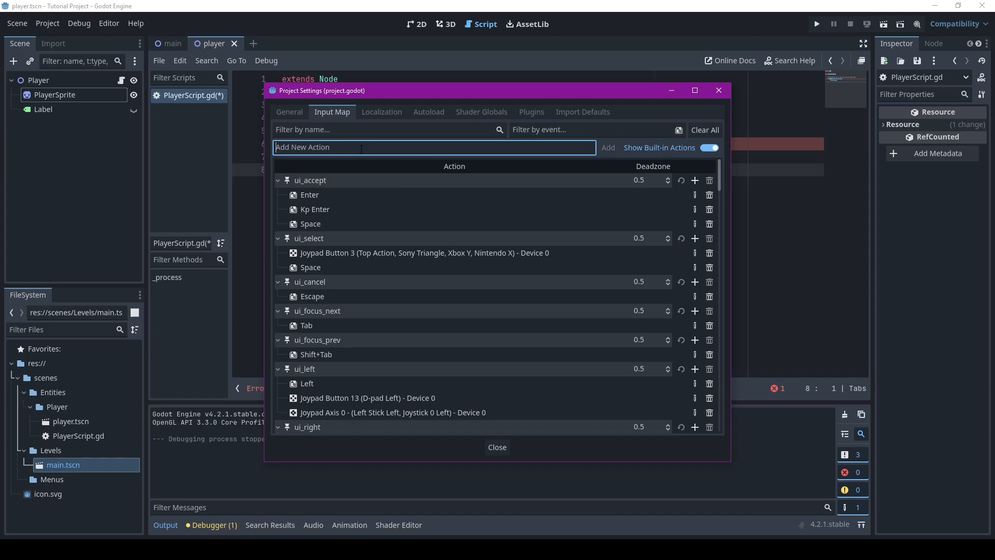
- Add a new show_label input action and hide the built-in actions
text(SHOWL)
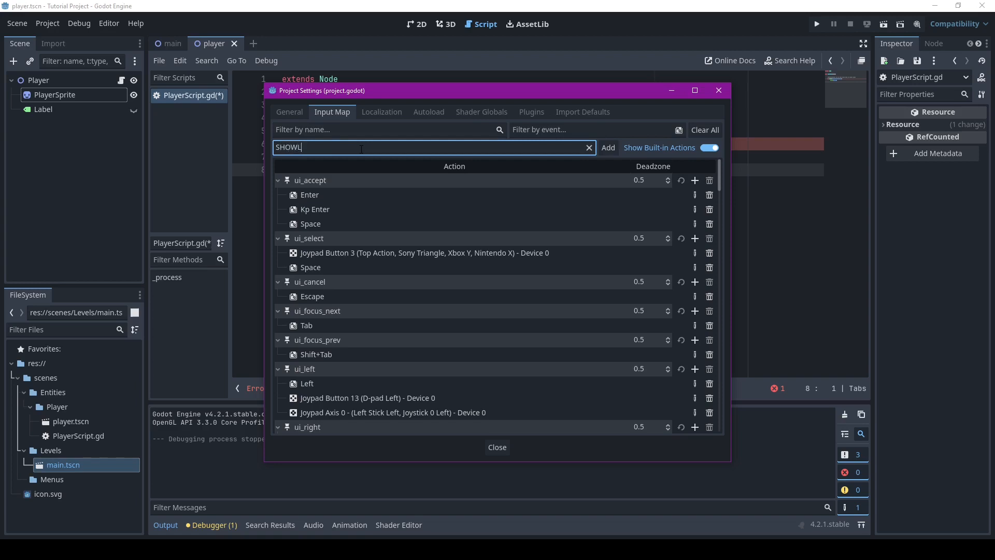
click(588, 147)
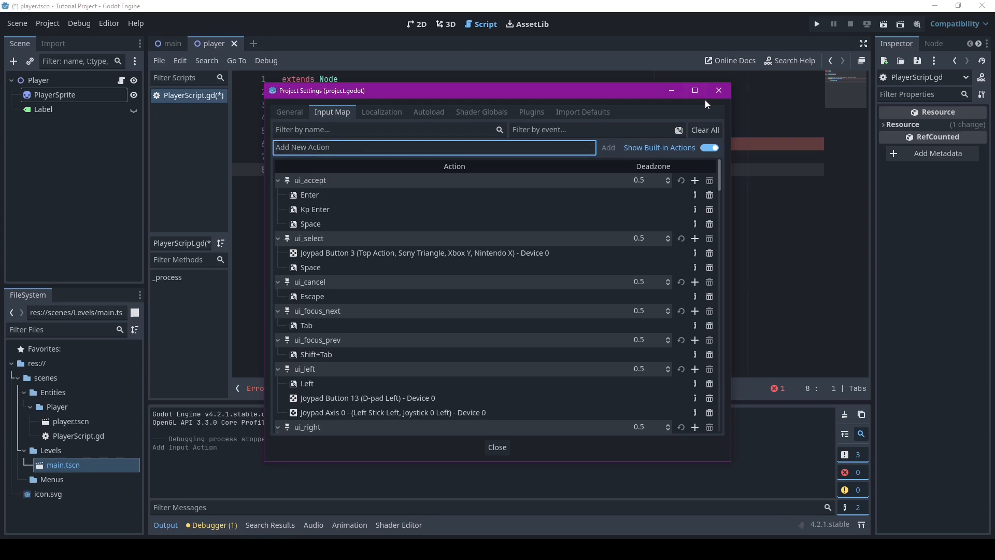
click(708, 147)
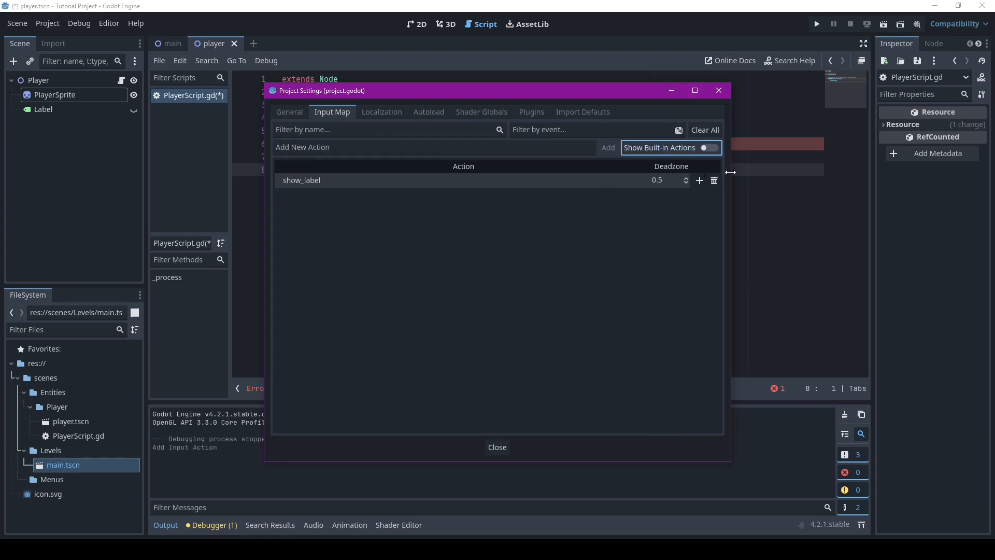
- Assign a mouse button event to the show_label action in Event Configuration
click(700, 180)
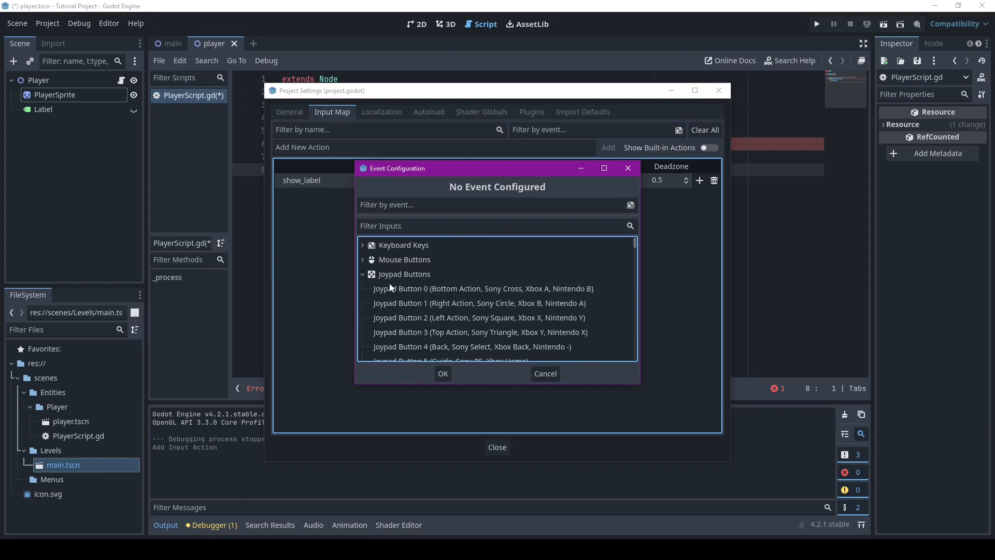
click(404, 274)
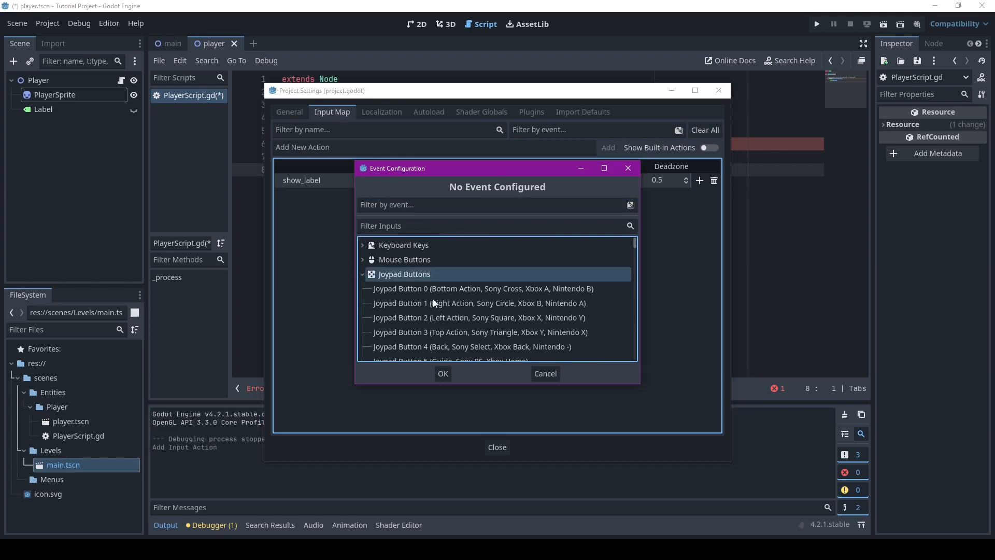
click(363, 259)
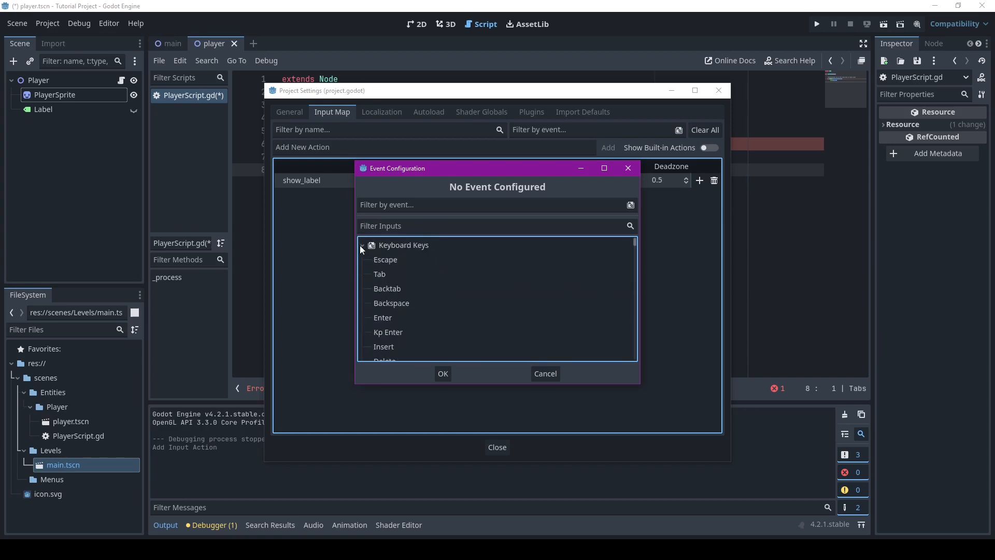
click(362, 245)
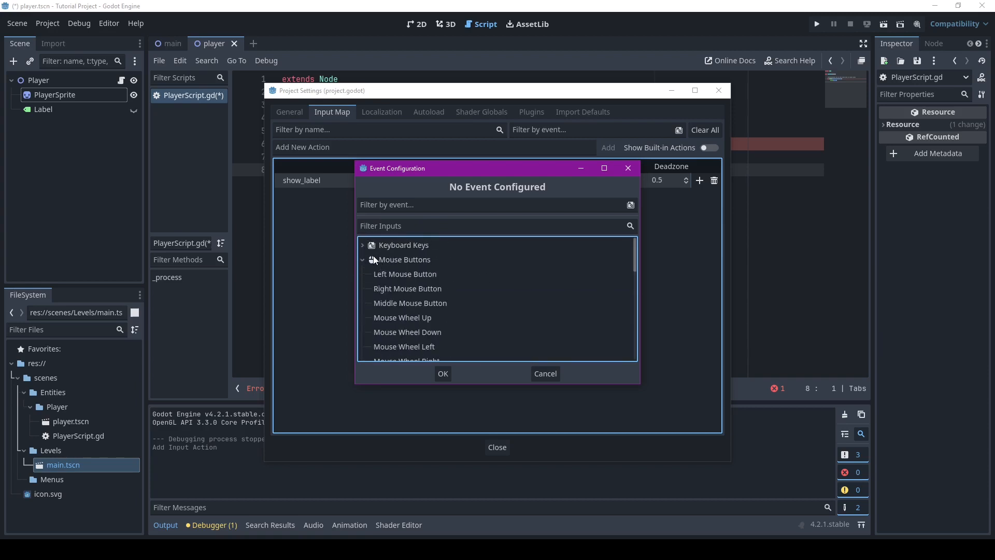
click(545, 373)
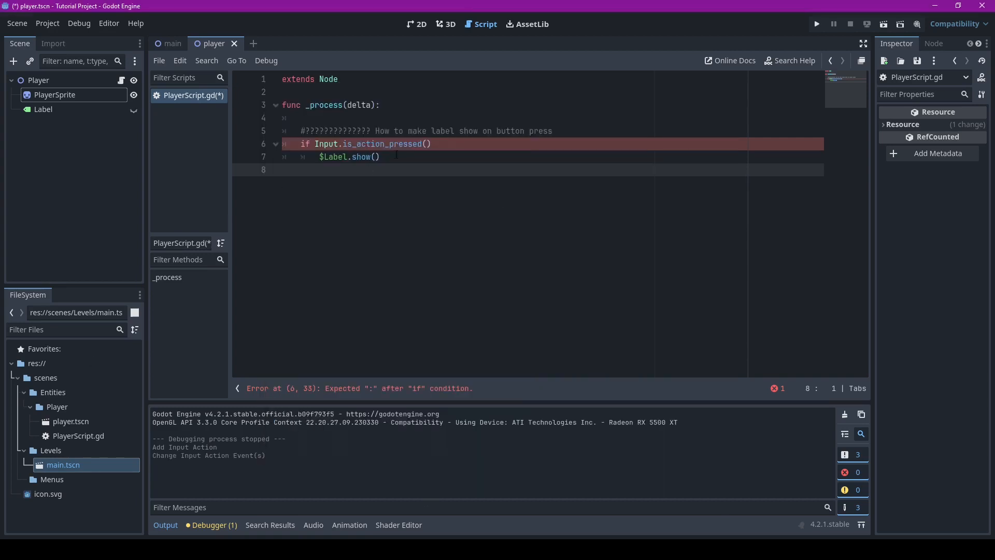
- Complete the condition as is_action_pressed("show_label"): and save the script
click(429, 143)
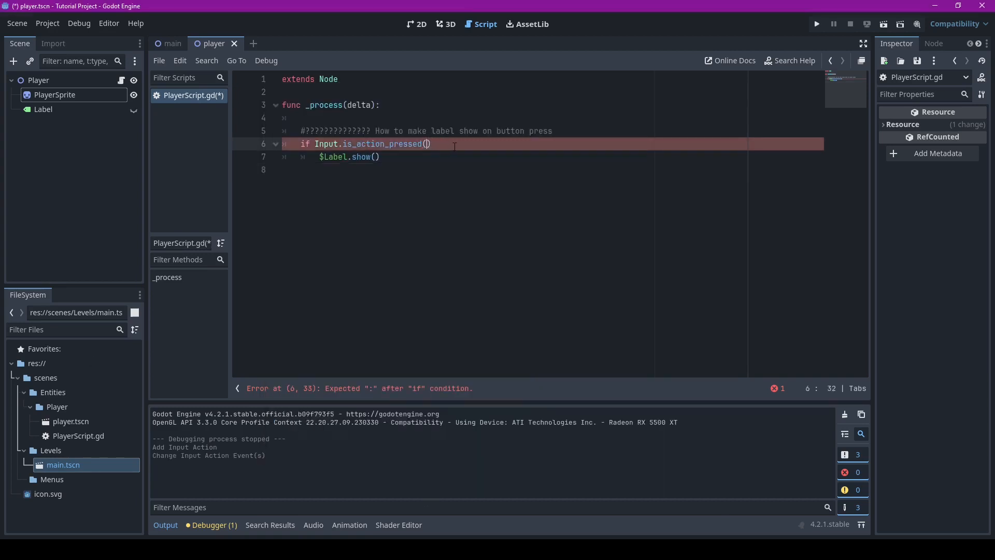
text(")
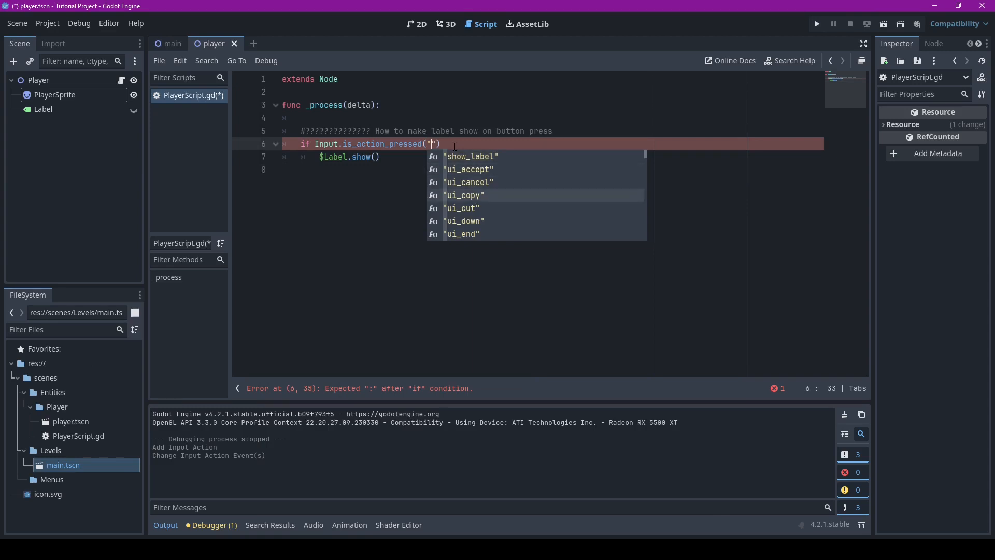
text(show_label)
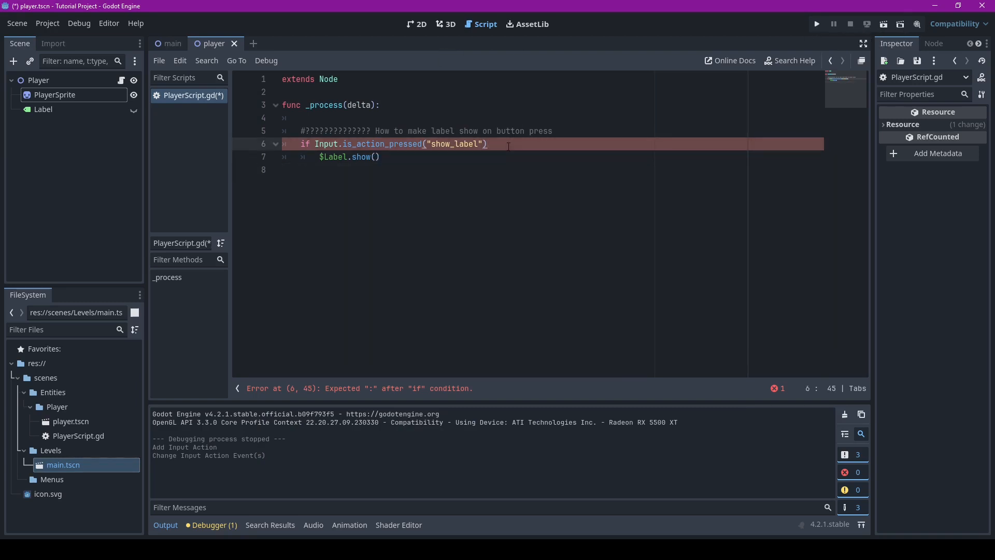
text(:)
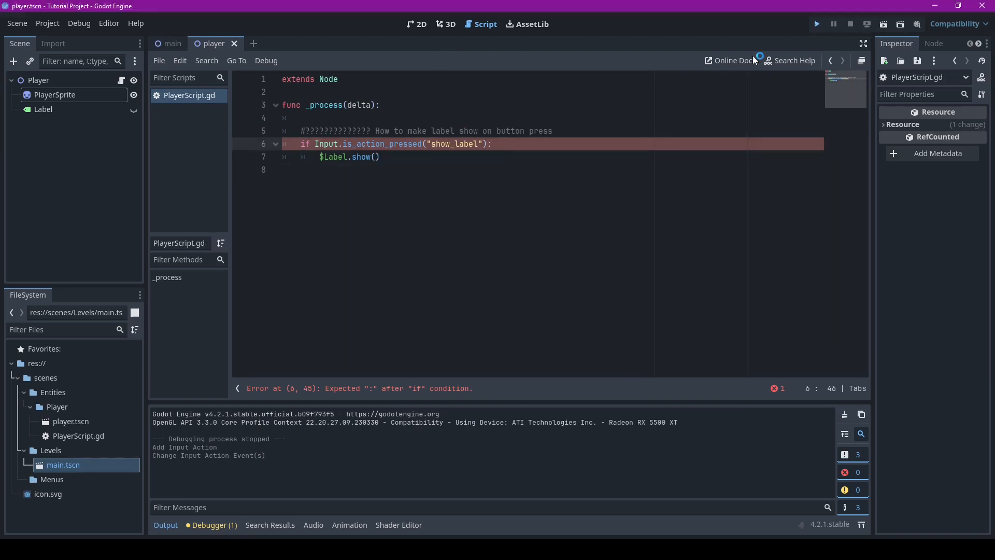
click(817, 24)
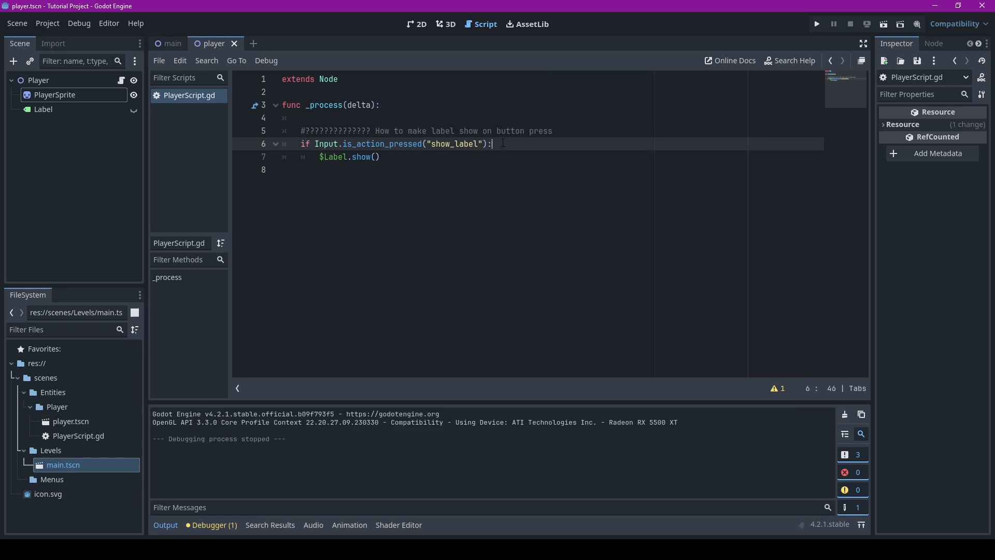
- Start adding print("Pressed") inside the if block
double_click(379, 143)
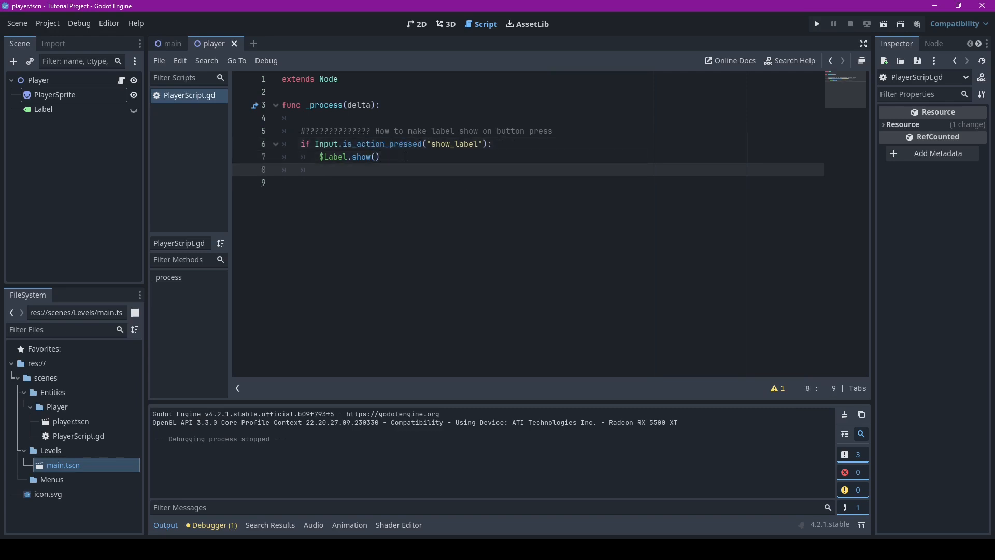
text(print("Pressed)
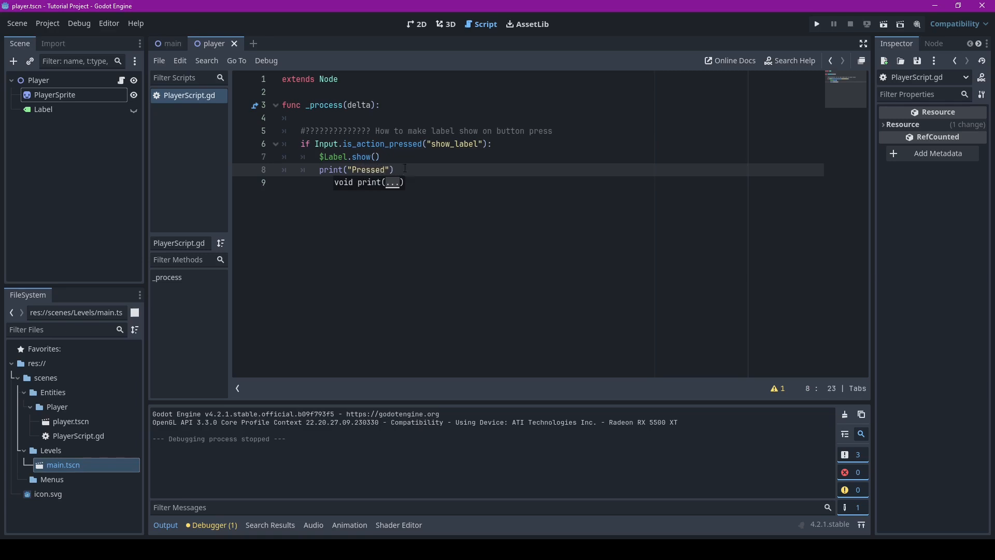
- Run the project, trigger show_label in the game window and check Pressed in the Output log
click(817, 24)
text(_just)
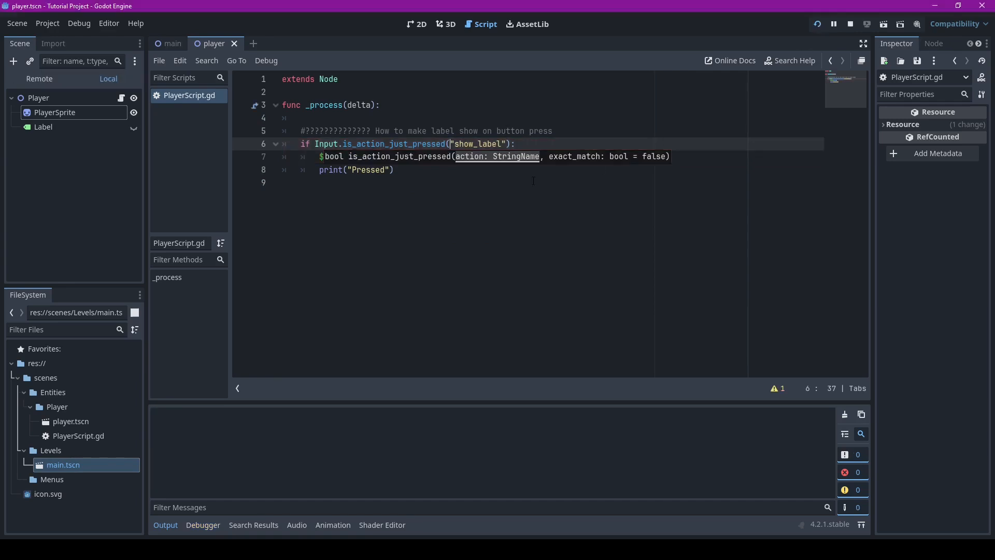
click(818, 24)
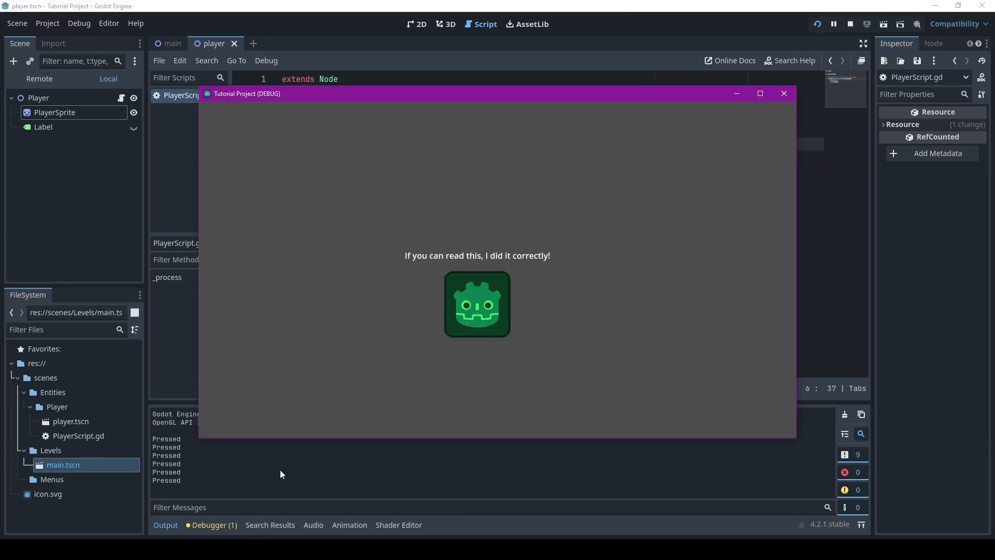
click(784, 93)
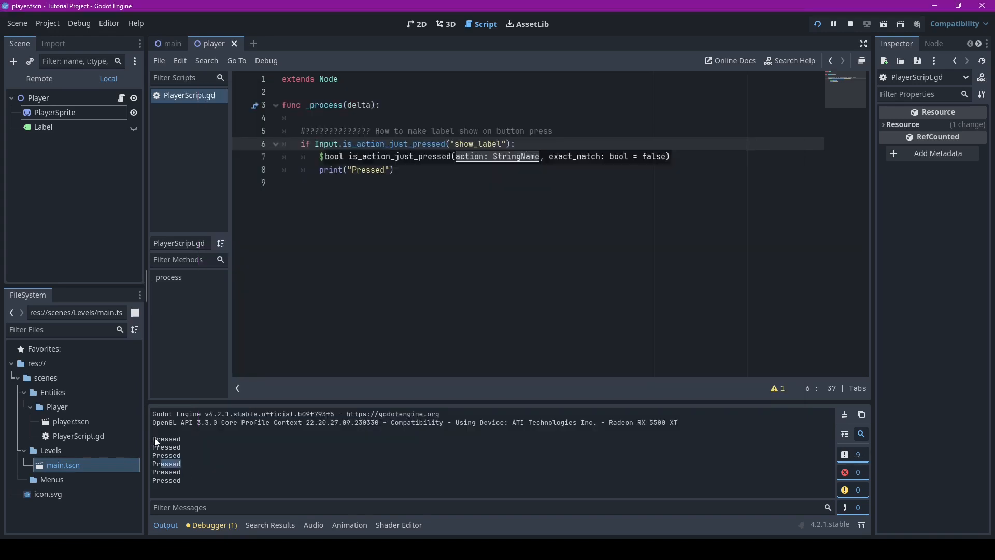
- Stop the game and add a Button child node to Player, moved above the sprite
click(850, 24)
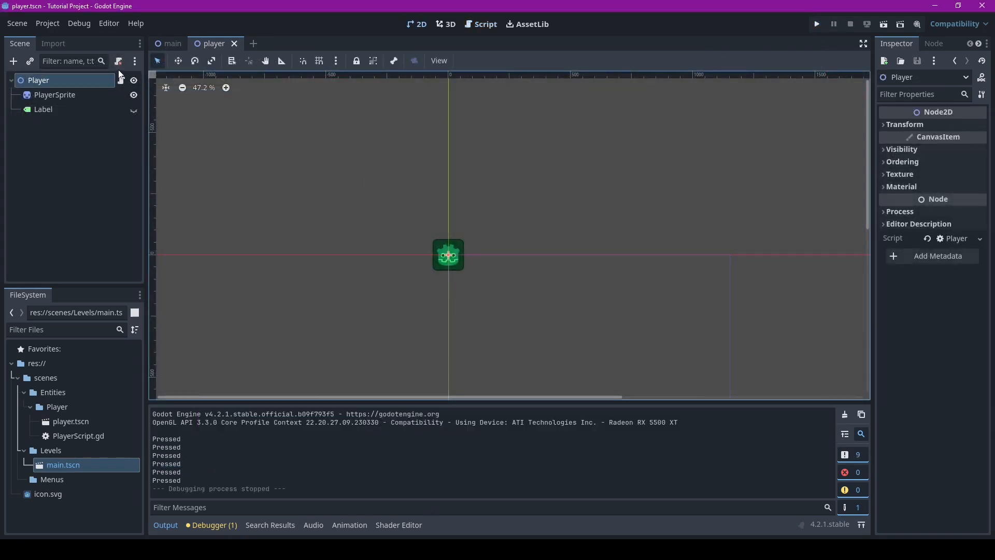
click(484, 24)
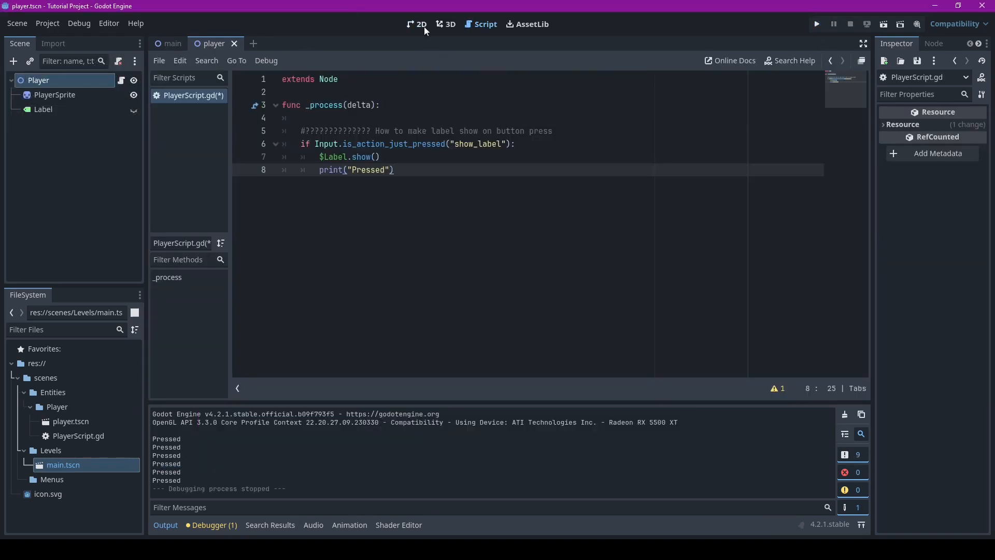
click(417, 24)
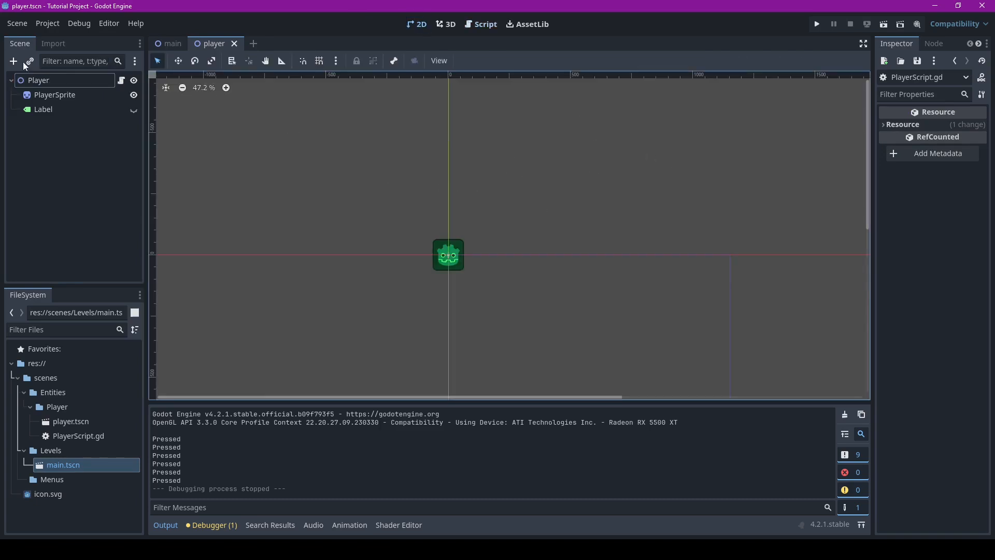
click(13, 61)
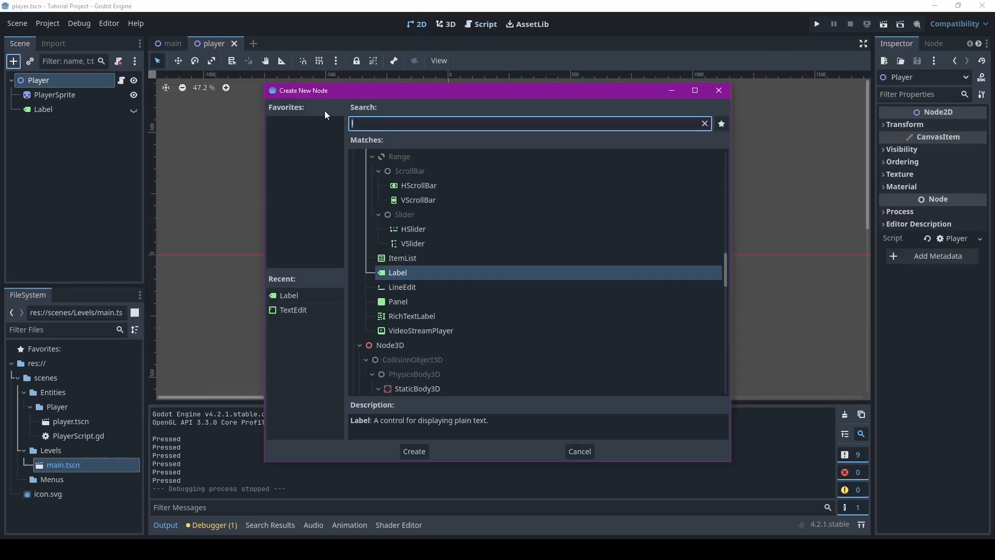
text(bu)
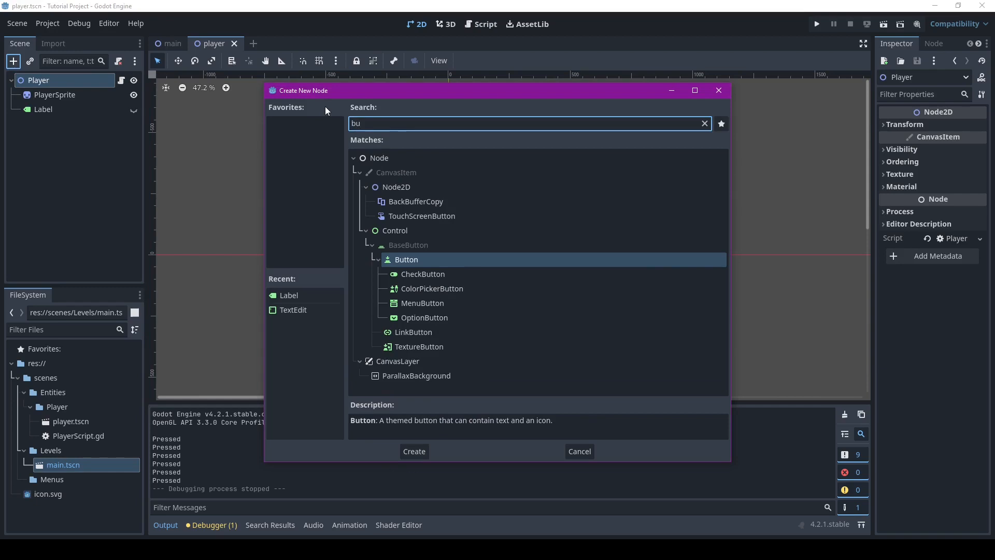
click(413, 451)
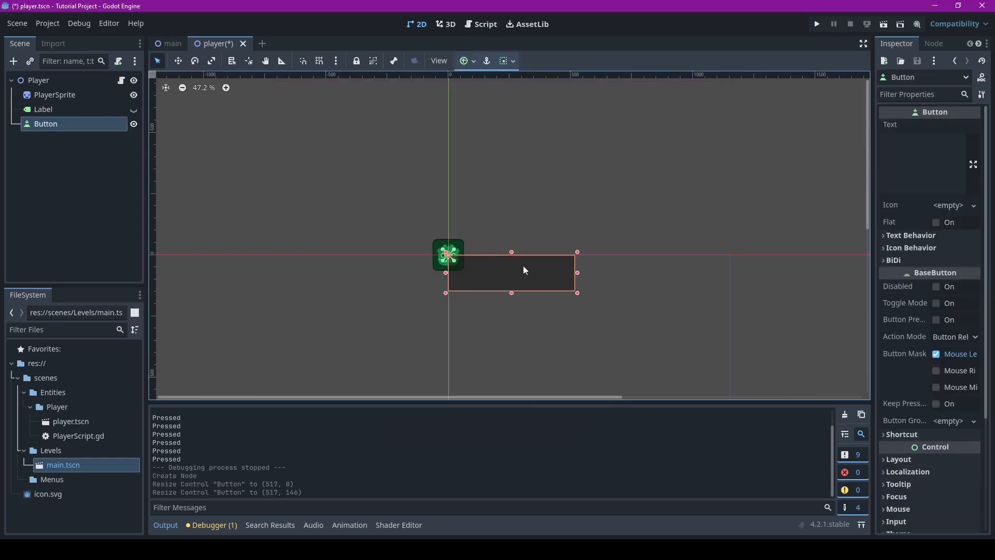
drag(511, 273, 450, 208)
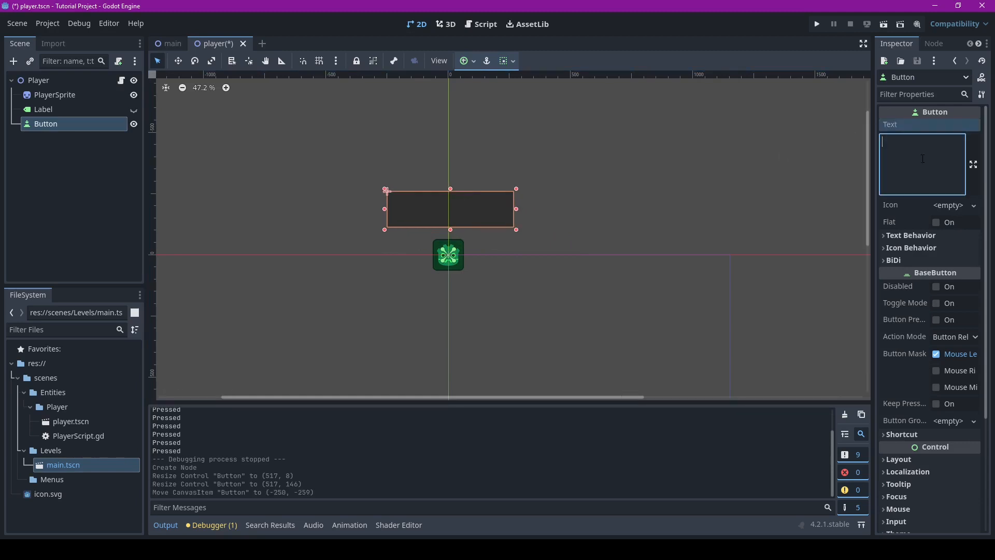
- Set the Button's Text to "Show label" in the Inspector
text(Sh)
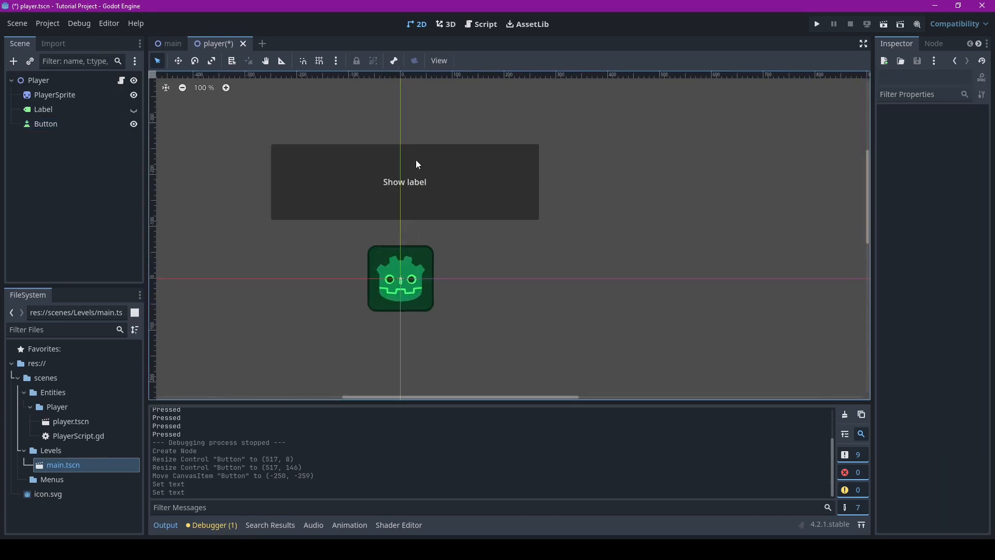
click(46, 123)
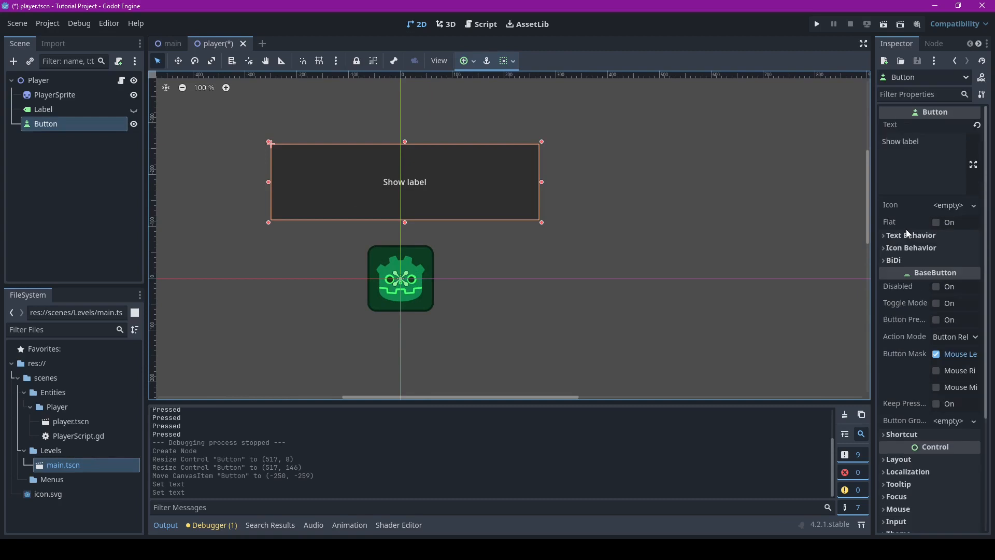
scroll(down, 3)
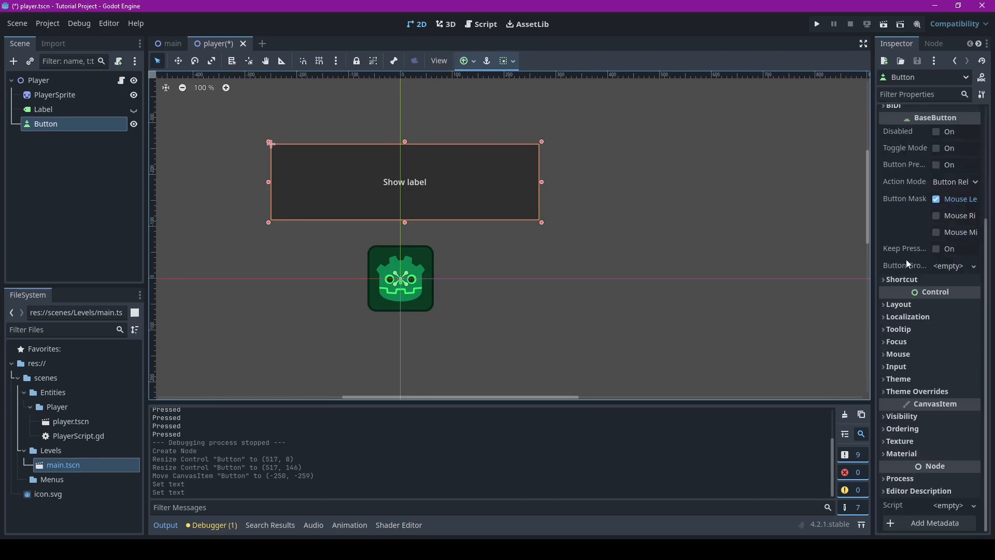
scroll(down, 3)
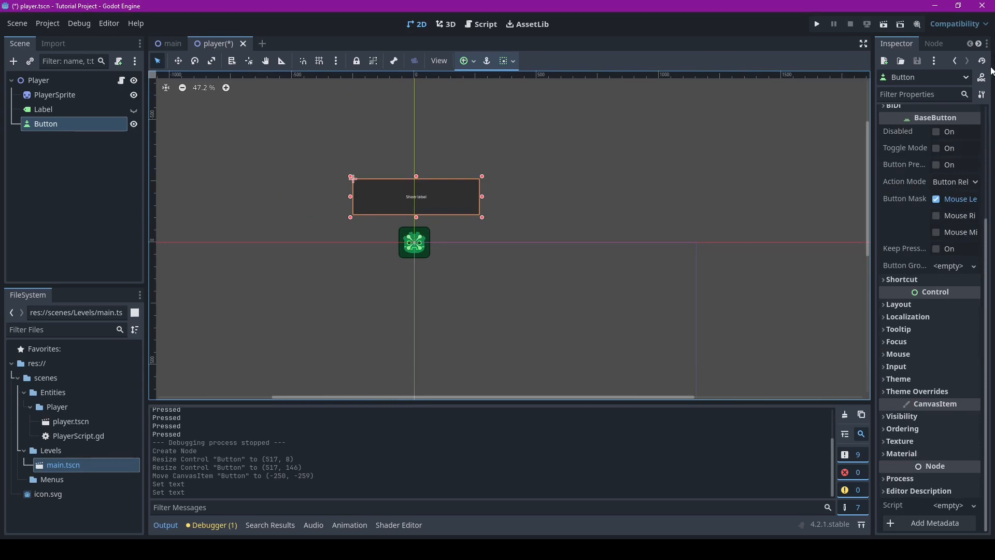
- Connect the Button's pressed() signal to a new _on_button_pressed function on Player
click(934, 44)
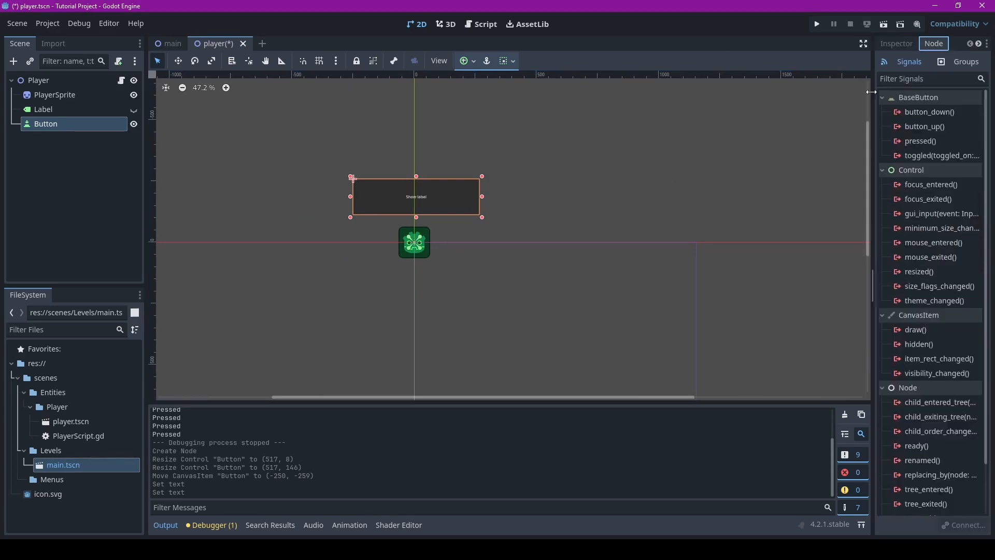
mouse_move(931, 149)
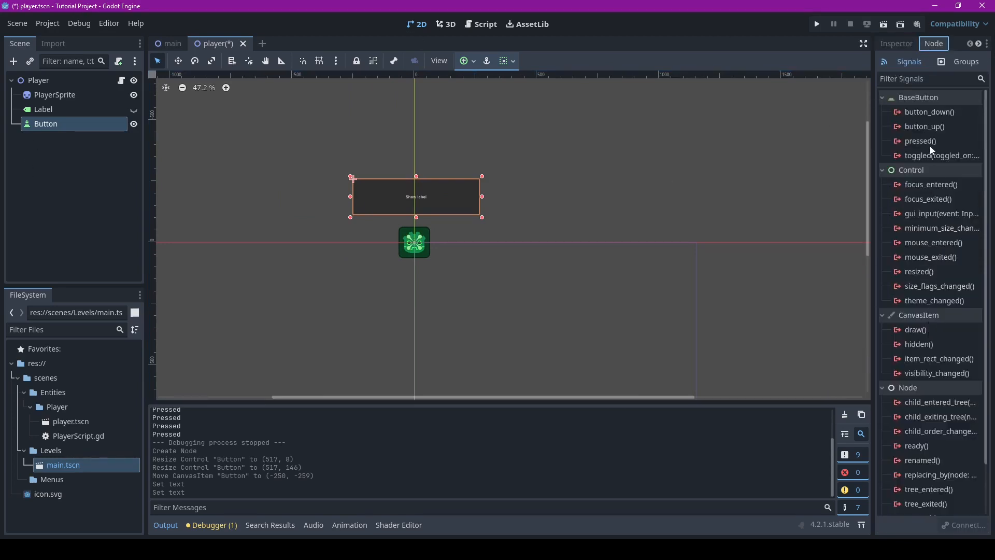
double_click(922, 140)
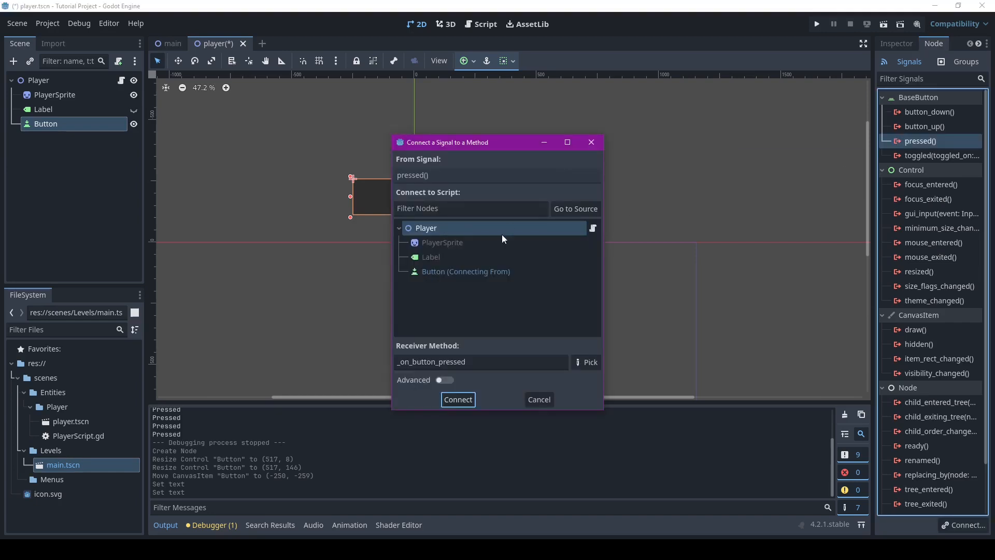
click(457, 399)
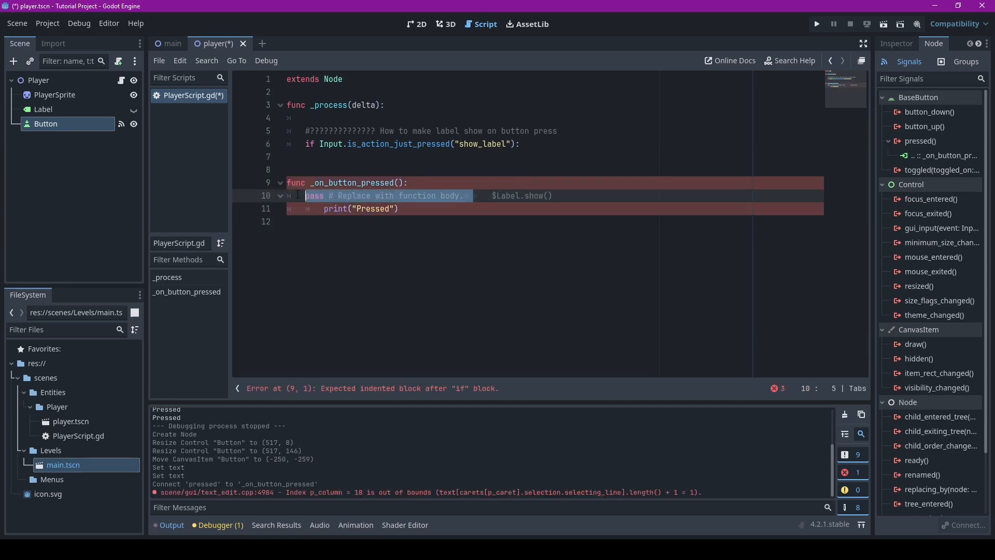
- Have _on_button_pressed call $Label.show() and print Pressed, drop _process, and run the game
text($Label.show())
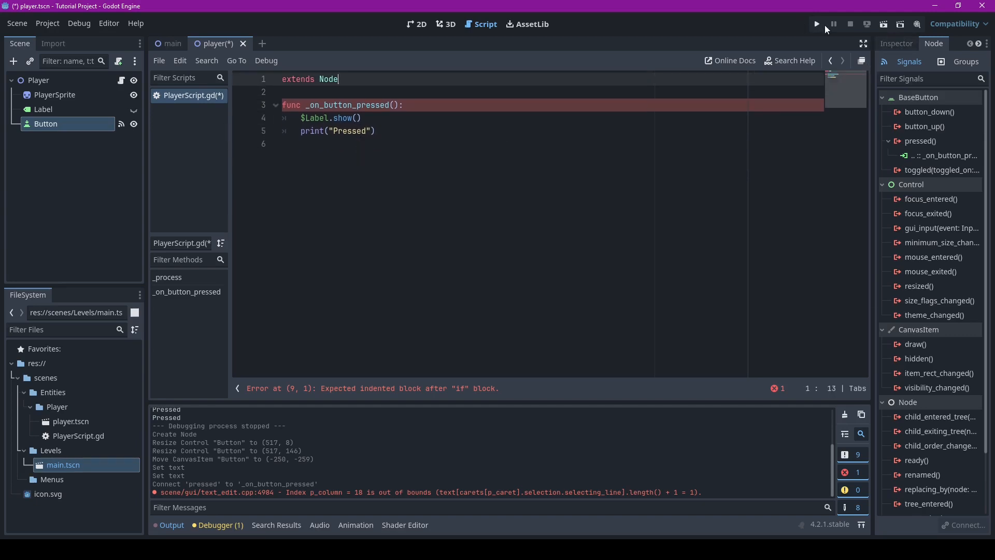
click(816, 24)
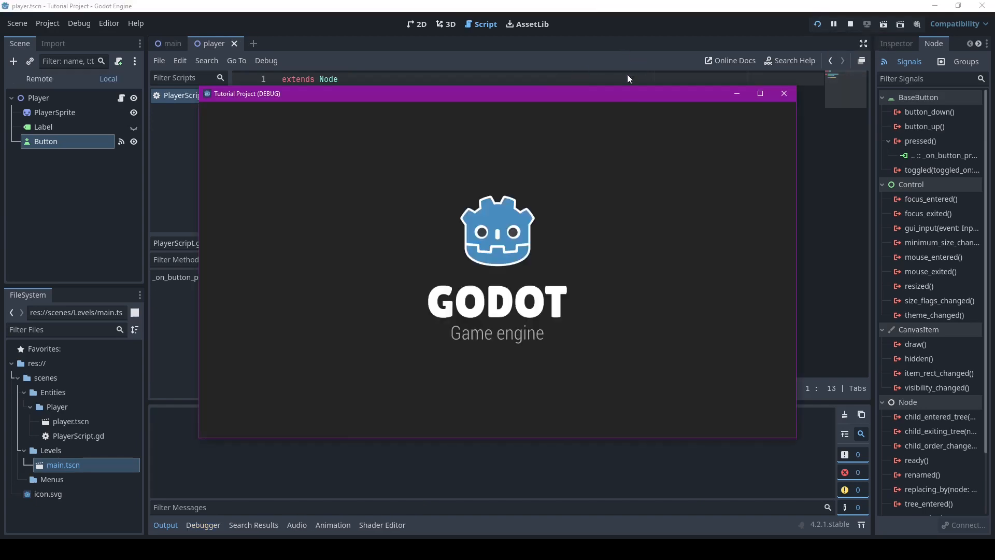